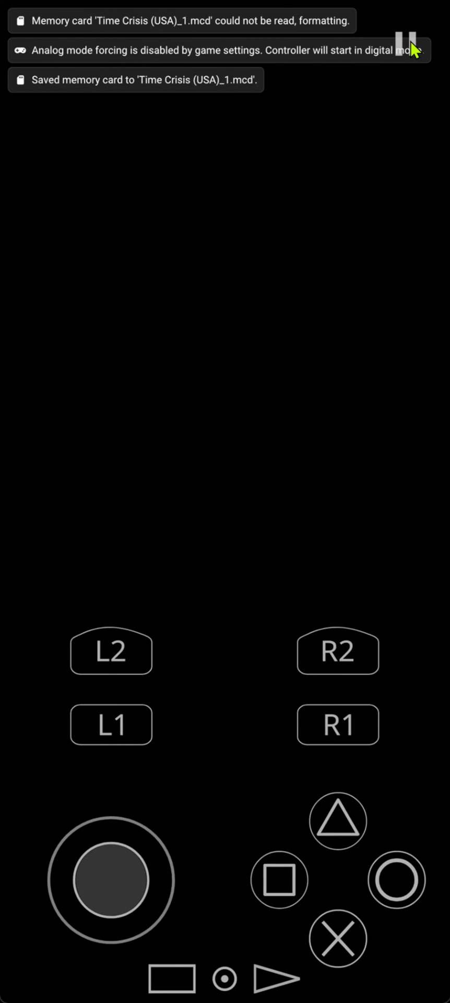
# - Pause Time Crisis and switch on Per-Game Configuration in Controller Settings
pyautogui.click(402, 42)
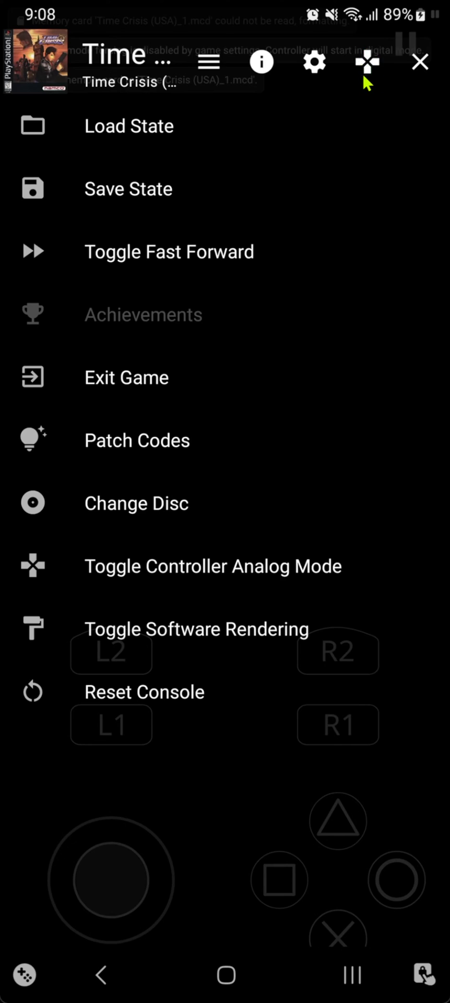
pyautogui.moveTo(371, 81)
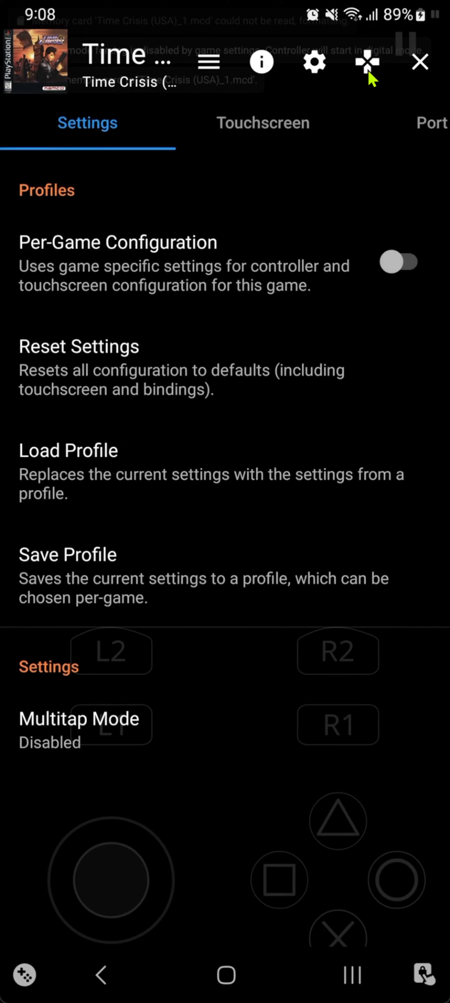
pyautogui.moveTo(154, 236)
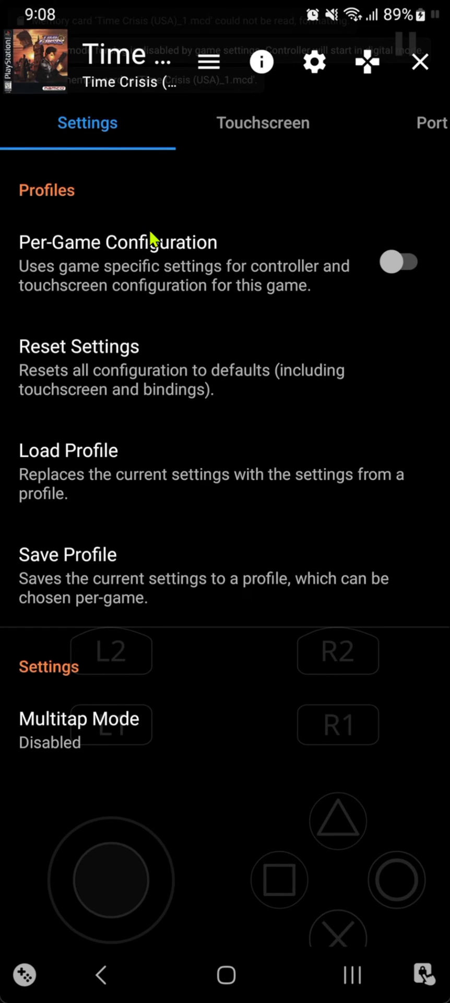
pyautogui.moveTo(108, 261)
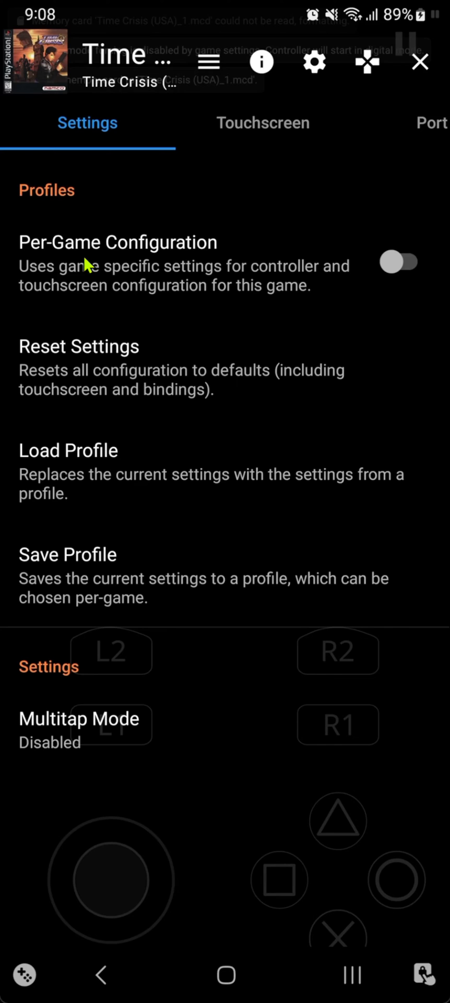
pyautogui.moveTo(192, 264)
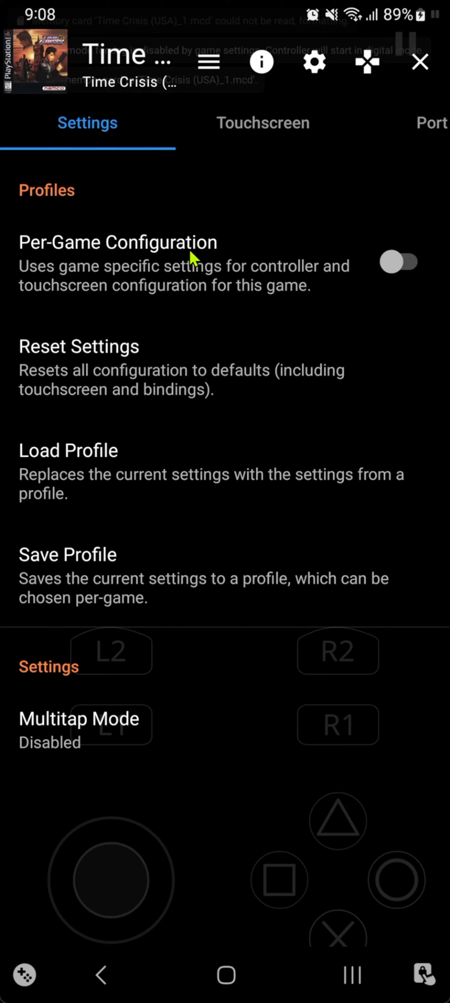
pyautogui.click(401, 265)
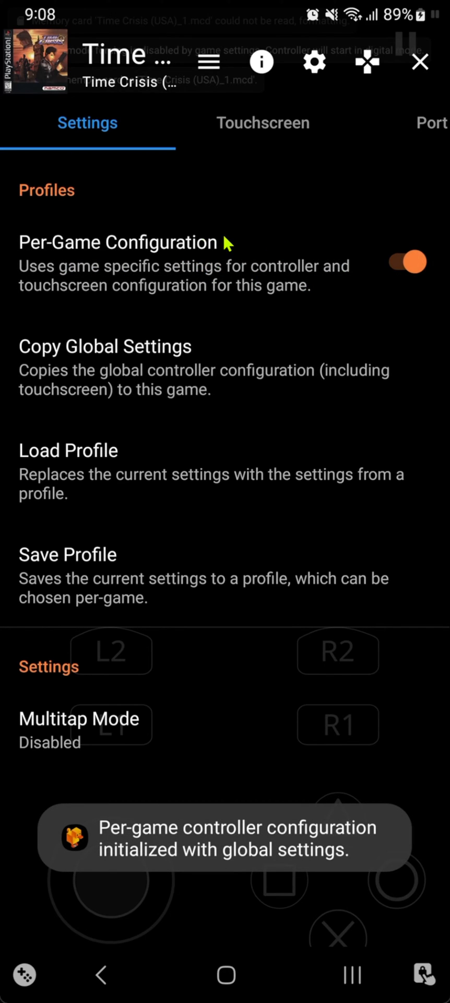
pyautogui.moveTo(295, 146)
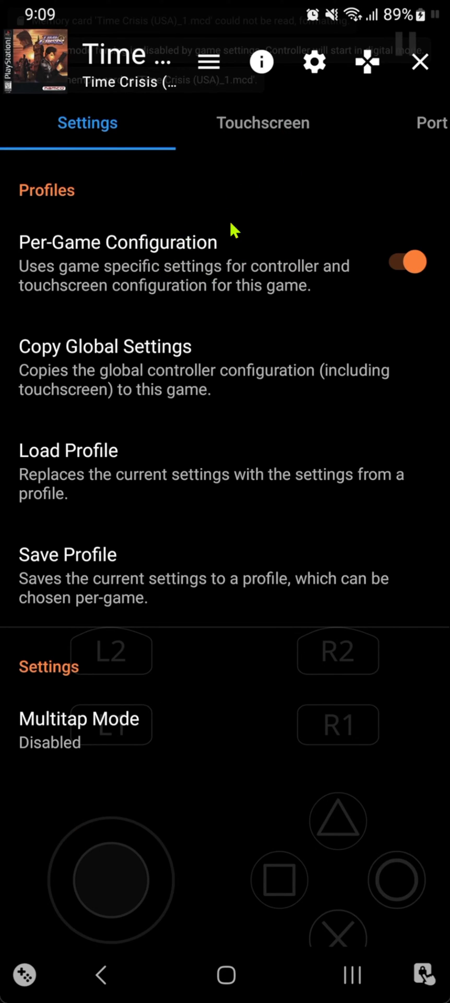
pyautogui.moveTo(439, 135)
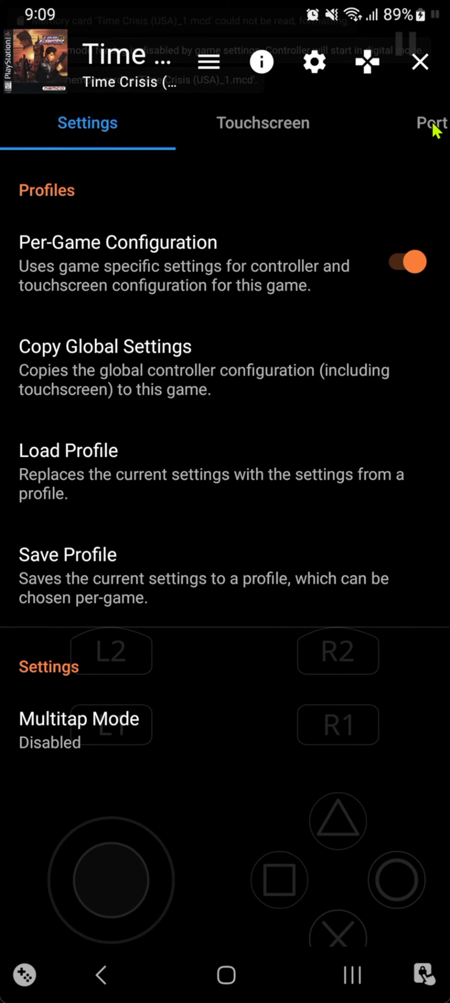
# - Set the Port 1 controller type to GunCon and the touchscreen controller view to Lightgun
pyautogui.click(431, 123)
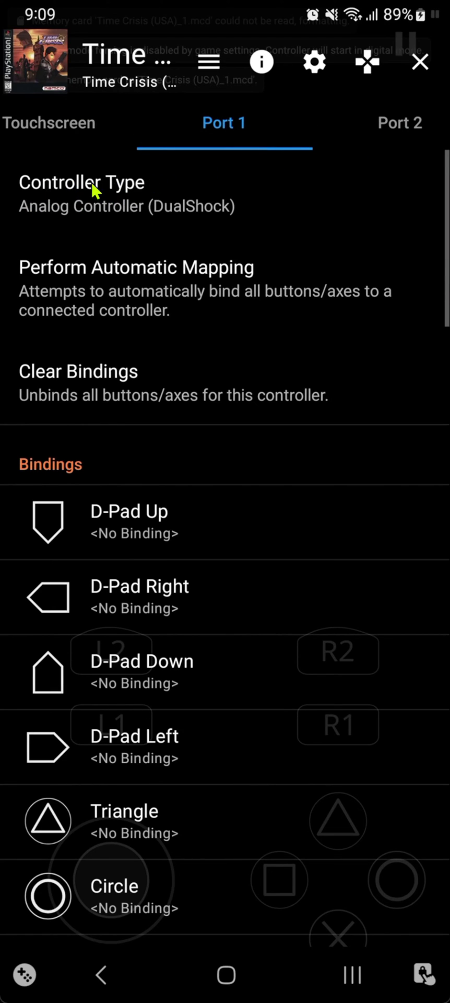
pyautogui.click(81, 191)
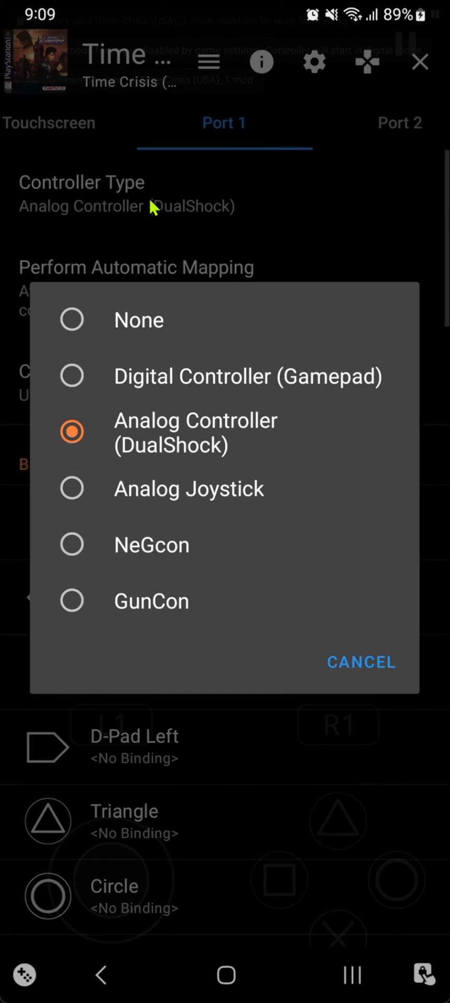
pyautogui.click(151, 600)
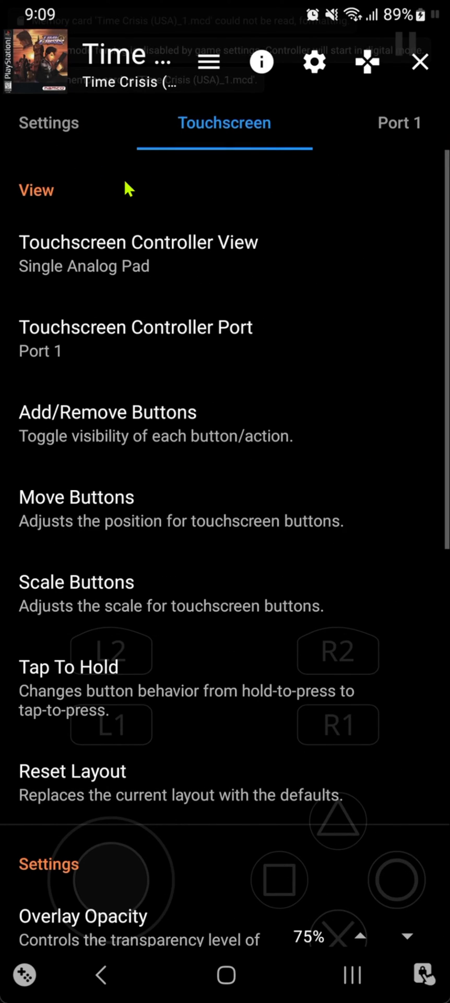
pyautogui.moveTo(186, 269)
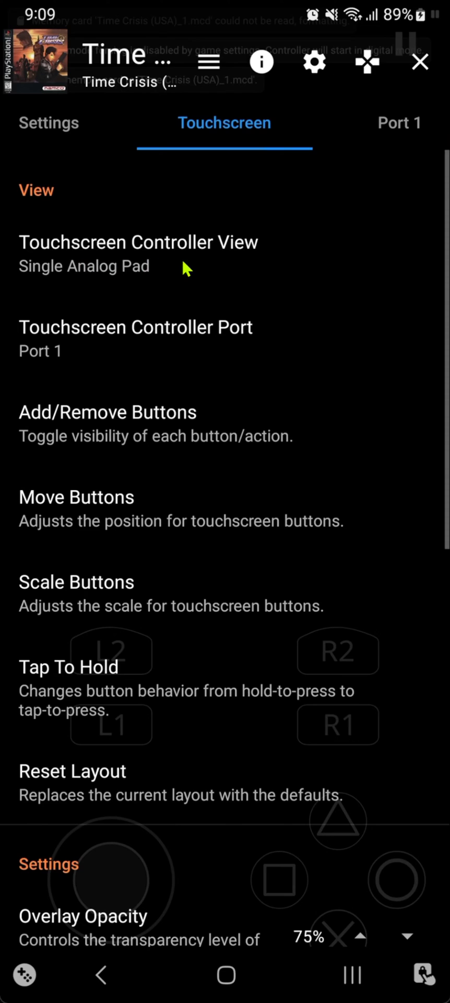
pyautogui.click(137, 243)
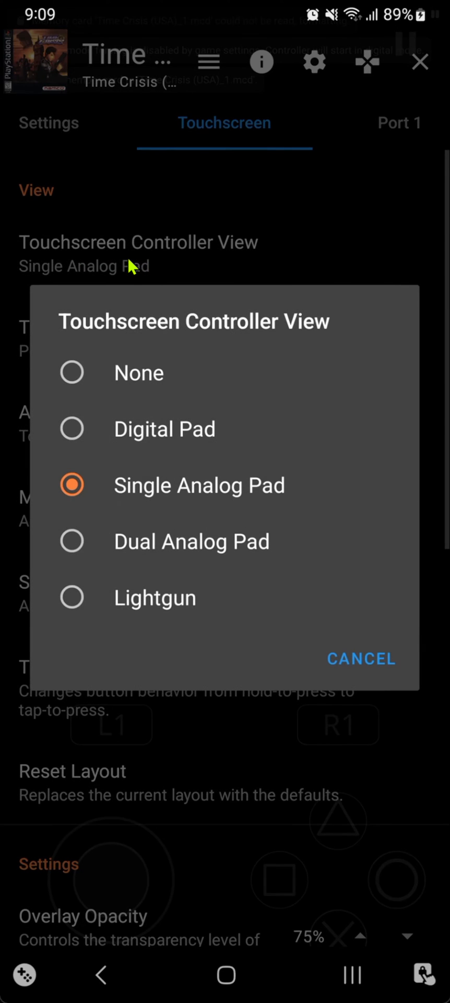
pyautogui.click(155, 597)
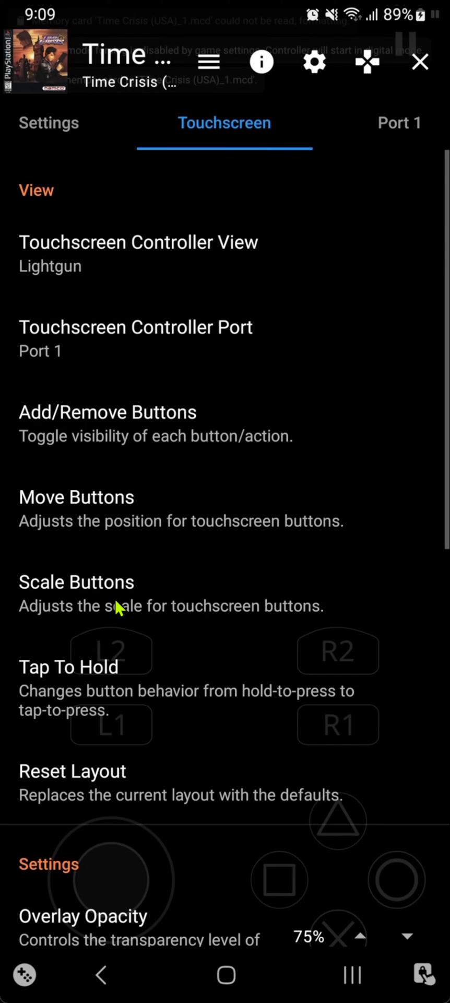
pyautogui.moveTo(110, 463)
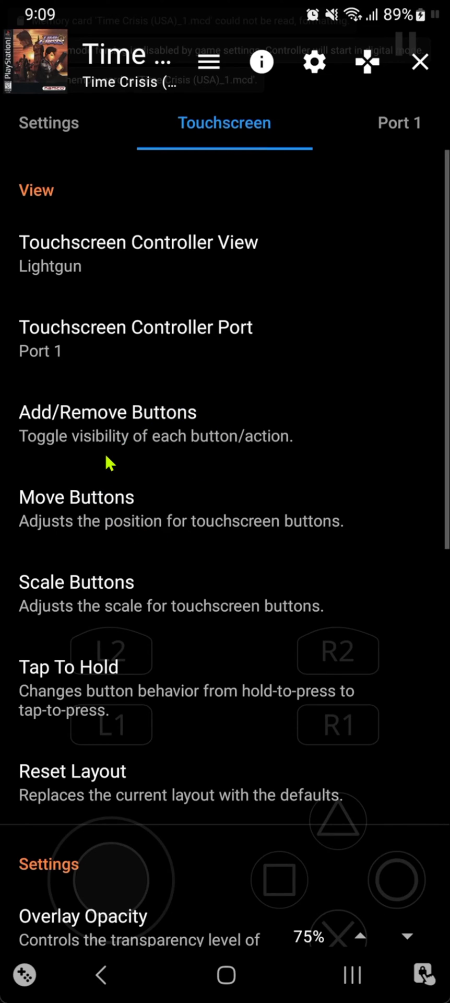
pyautogui.moveTo(103, 598)
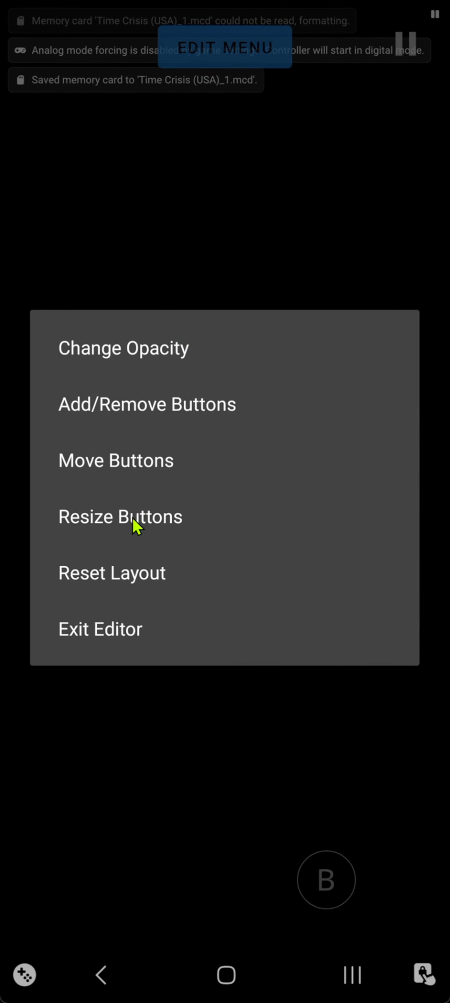
# - Enlarge the on-screen A button and move the B button down and right
pyautogui.click(120, 516)
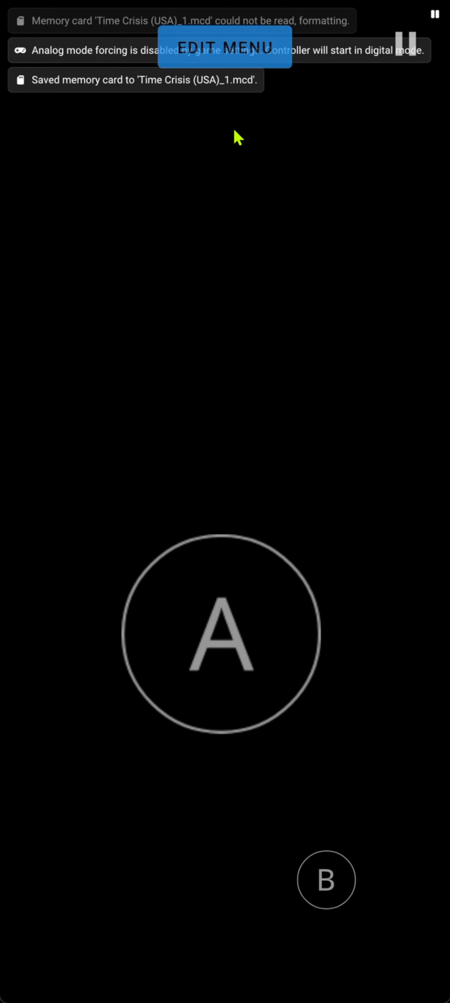
pyautogui.click(224, 46)
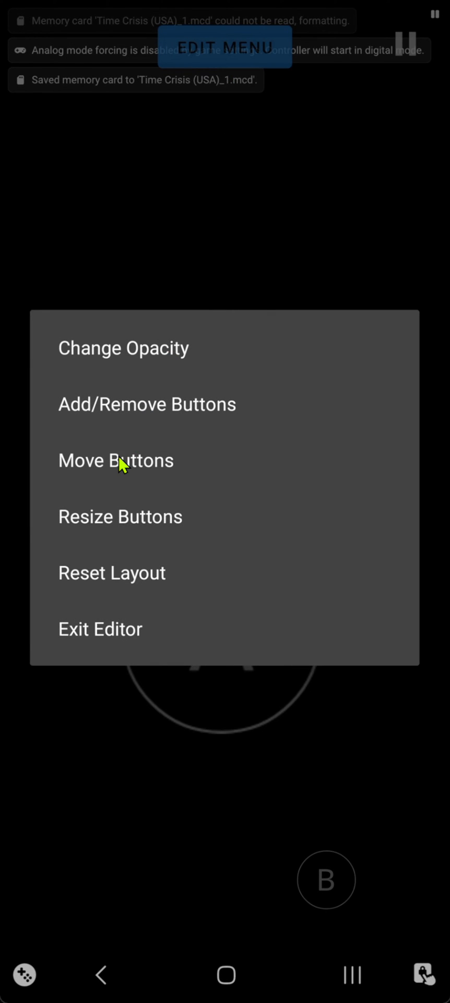
pyautogui.click(117, 460)
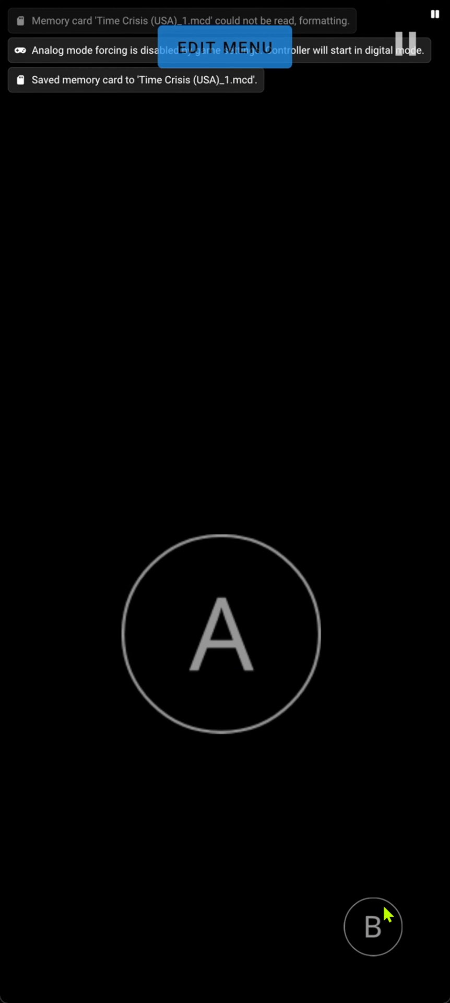
pyautogui.click(226, 46)
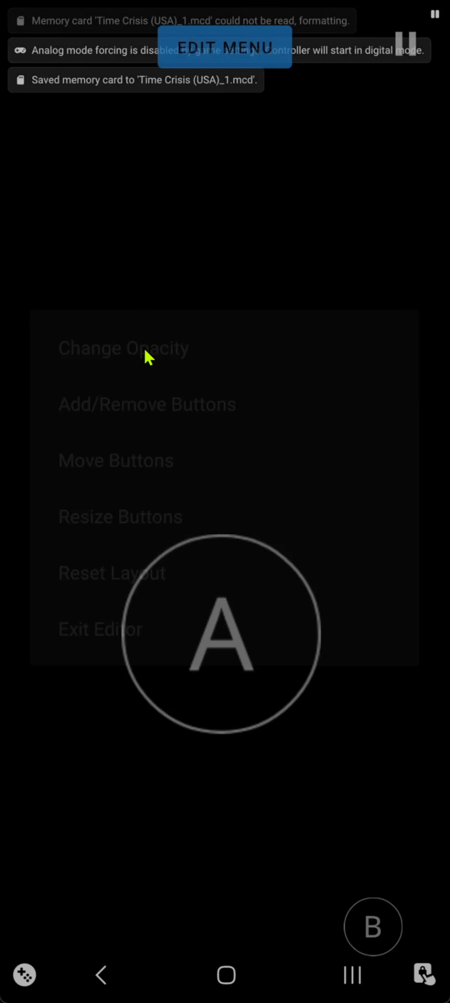
# - Set touchscreen controller opacity to maximum and exit the layout editor
pyautogui.click(124, 348)
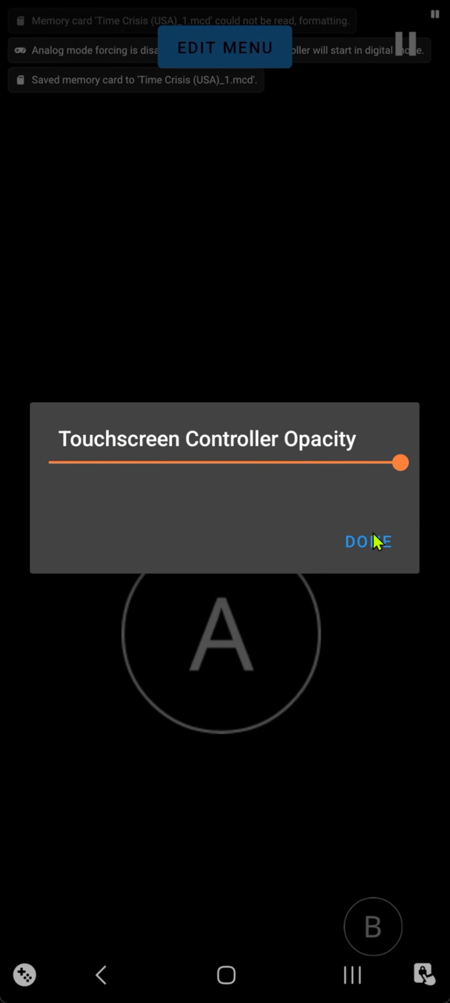
pyautogui.click(368, 541)
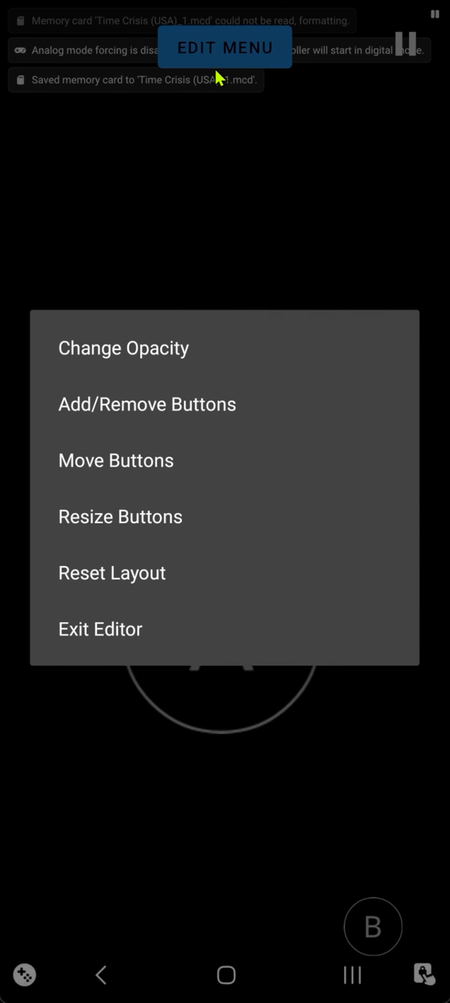
pyautogui.moveTo(118, 645)
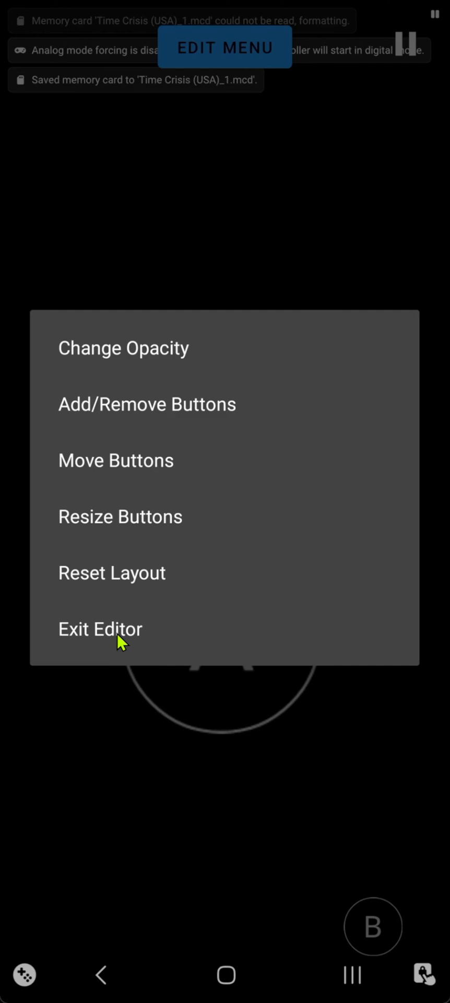
pyautogui.click(100, 629)
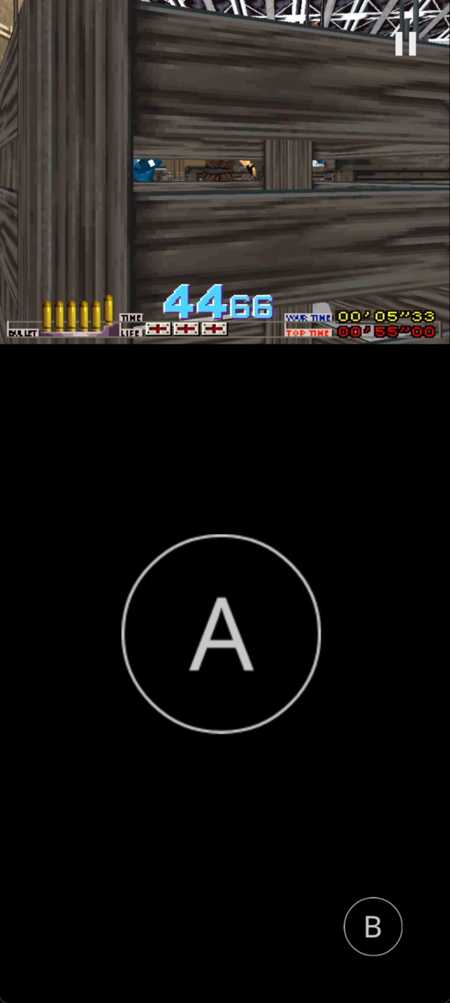
# - Fire the enlarged A button at enemies, including those behind crates and in the fire
pyautogui.click(218, 639)
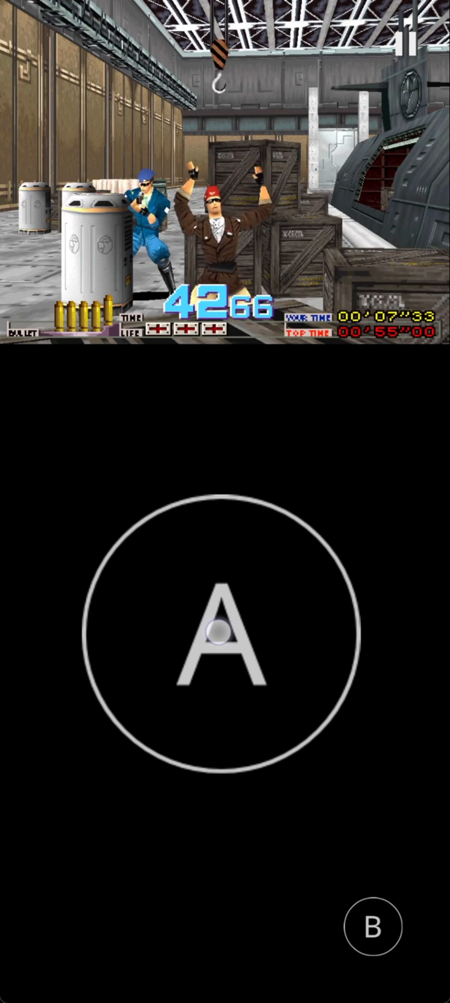
pyautogui.click(217, 631)
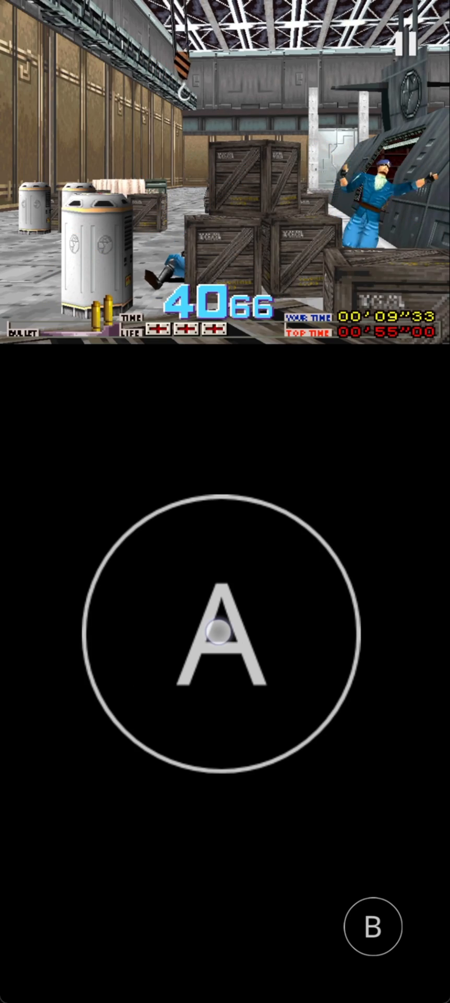
pyautogui.click(217, 632)
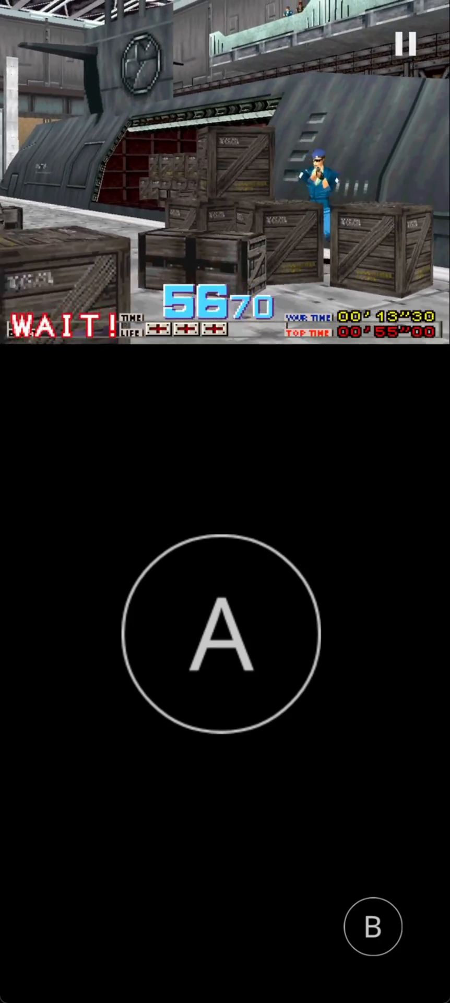
pyautogui.click(220, 640)
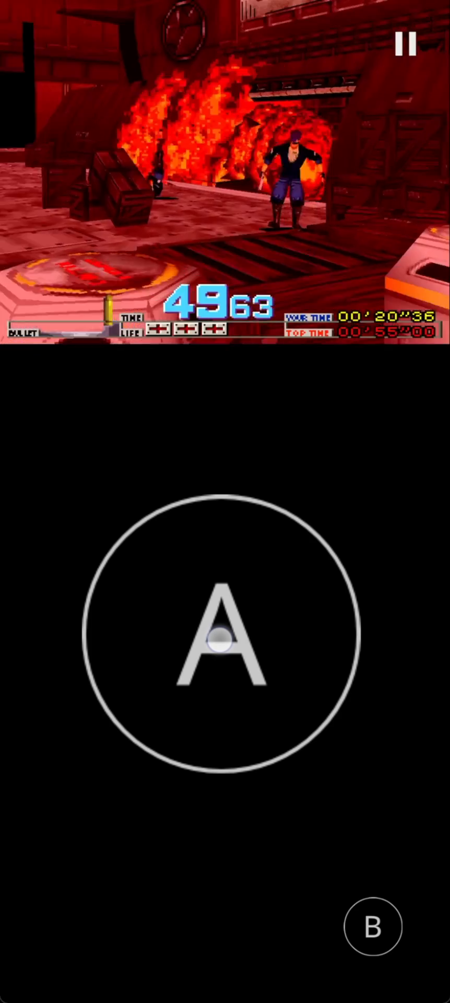
pyautogui.click(219, 655)
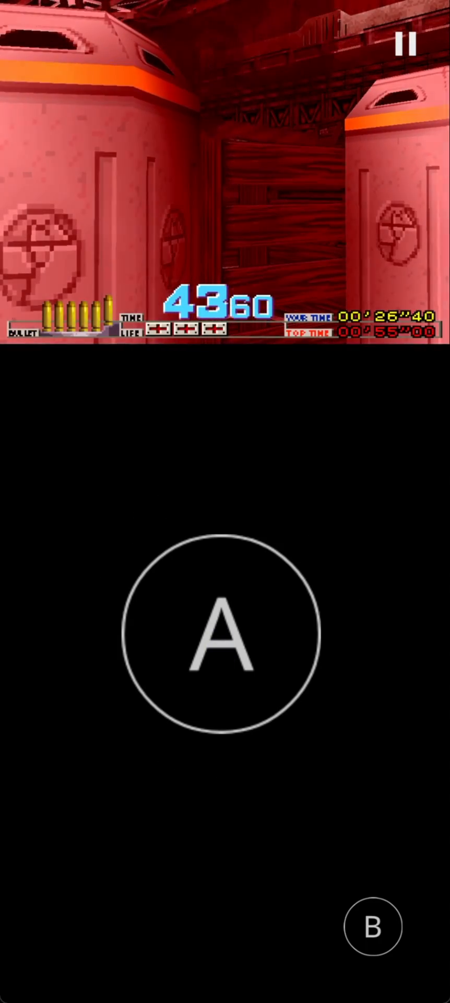
pyautogui.click(212, 653)
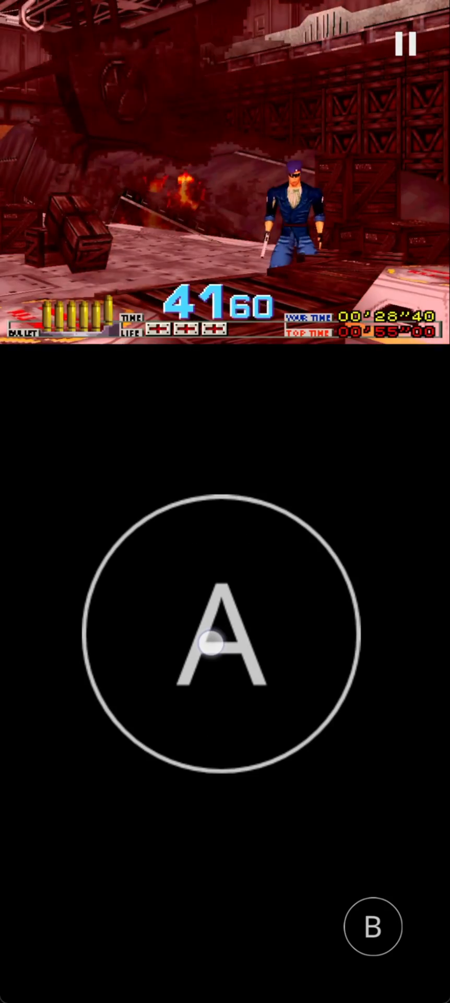